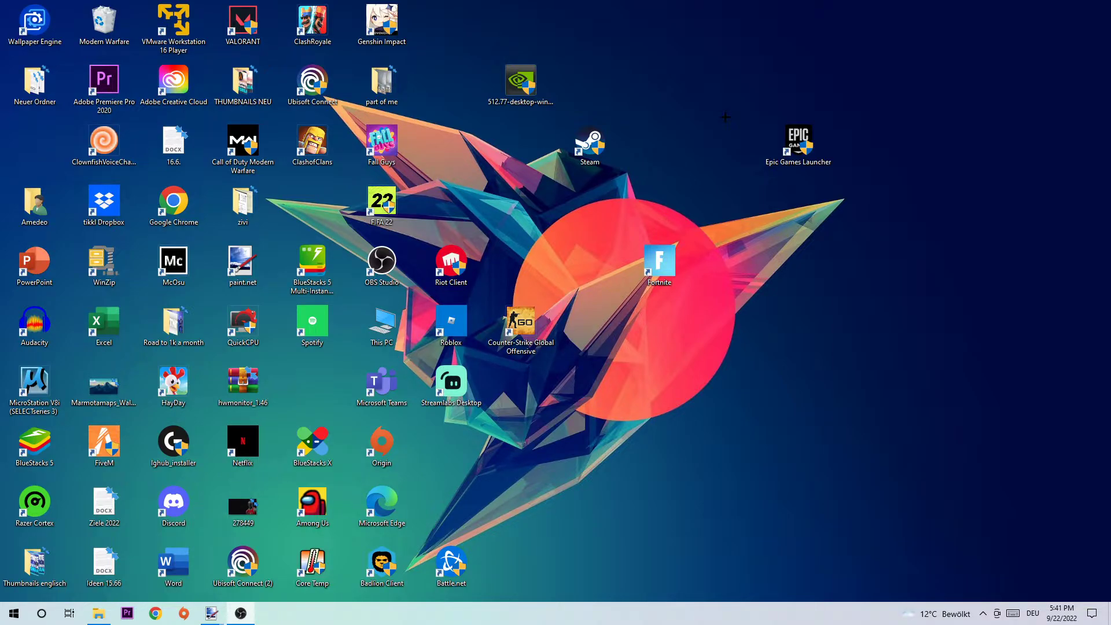
mouse_move(717, 93)
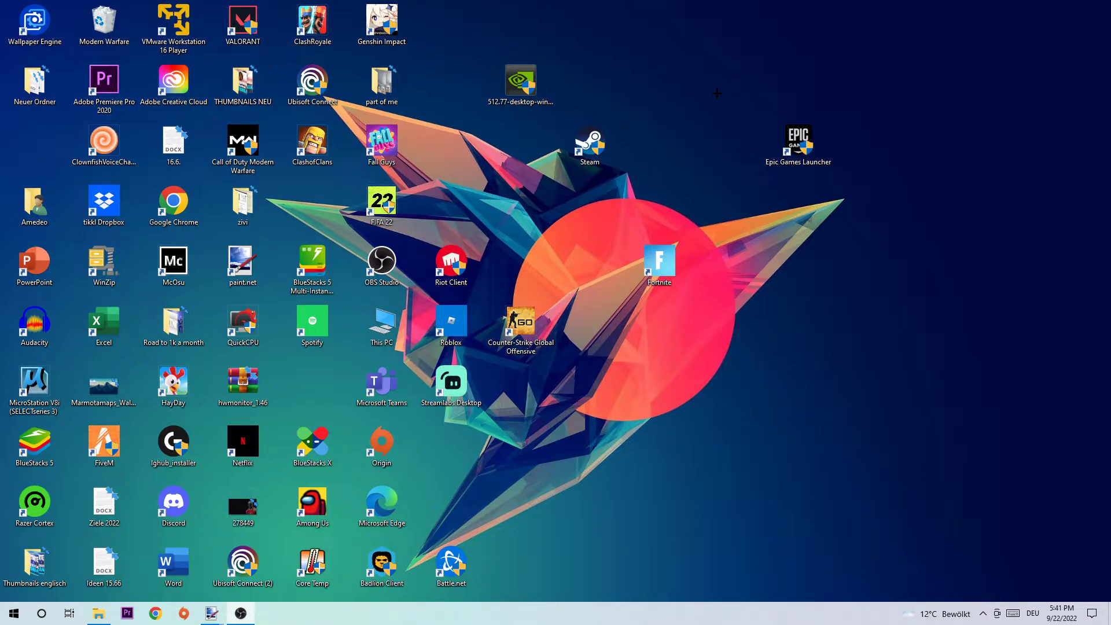
mouse_move(674, 73)
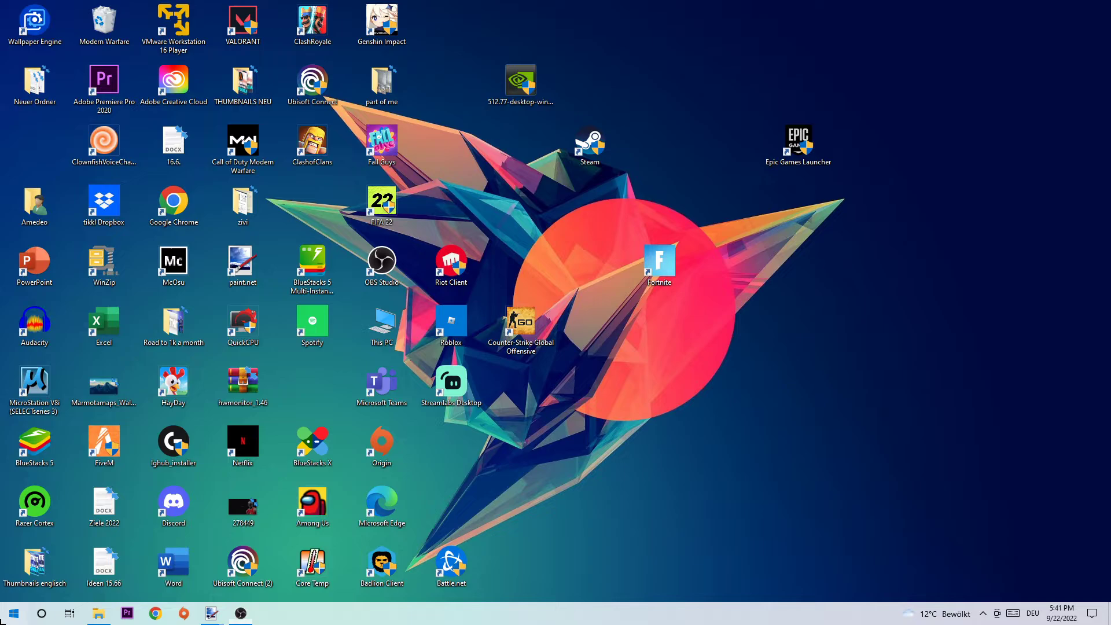
Search the Start menu for 'wind' and launch Windows Defender Firewall from Best match.
left_click(11, 612)
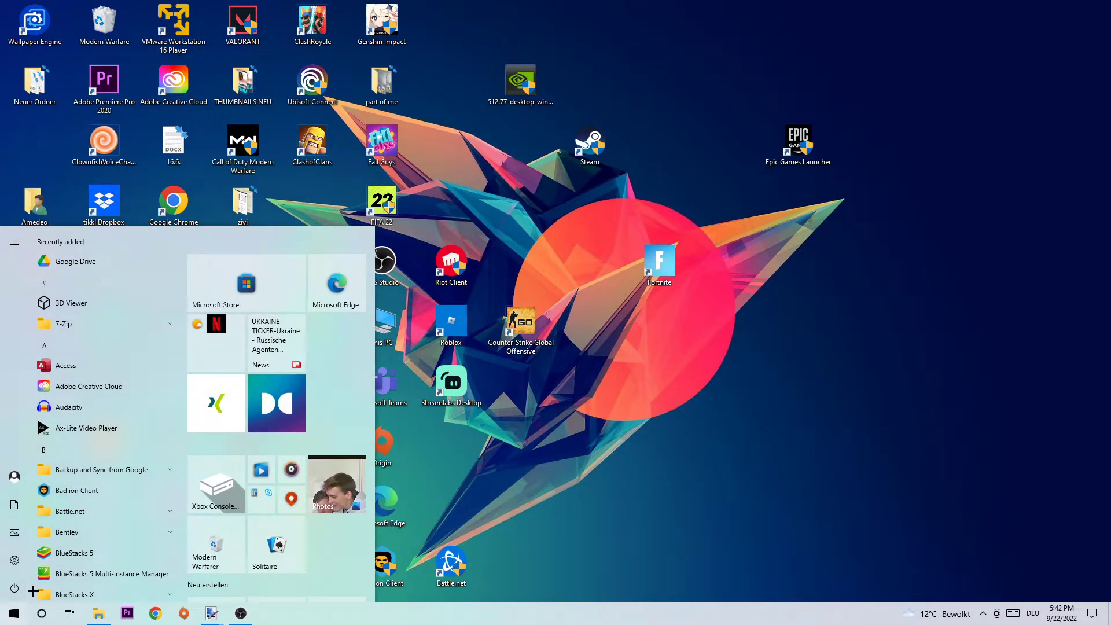
type("wind")
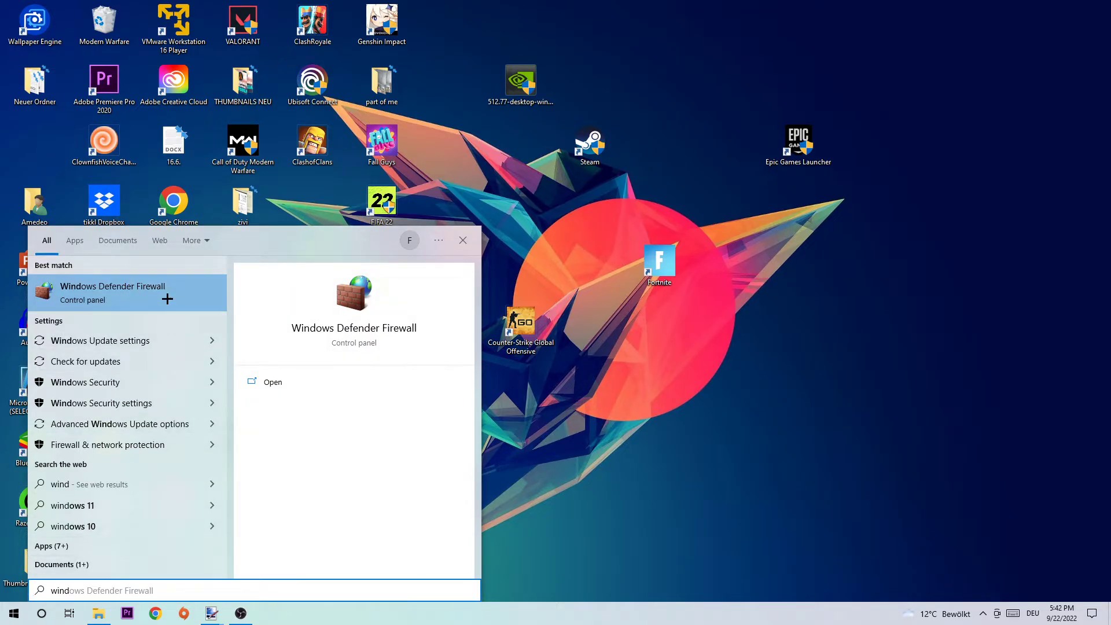
left_click(462, 240)
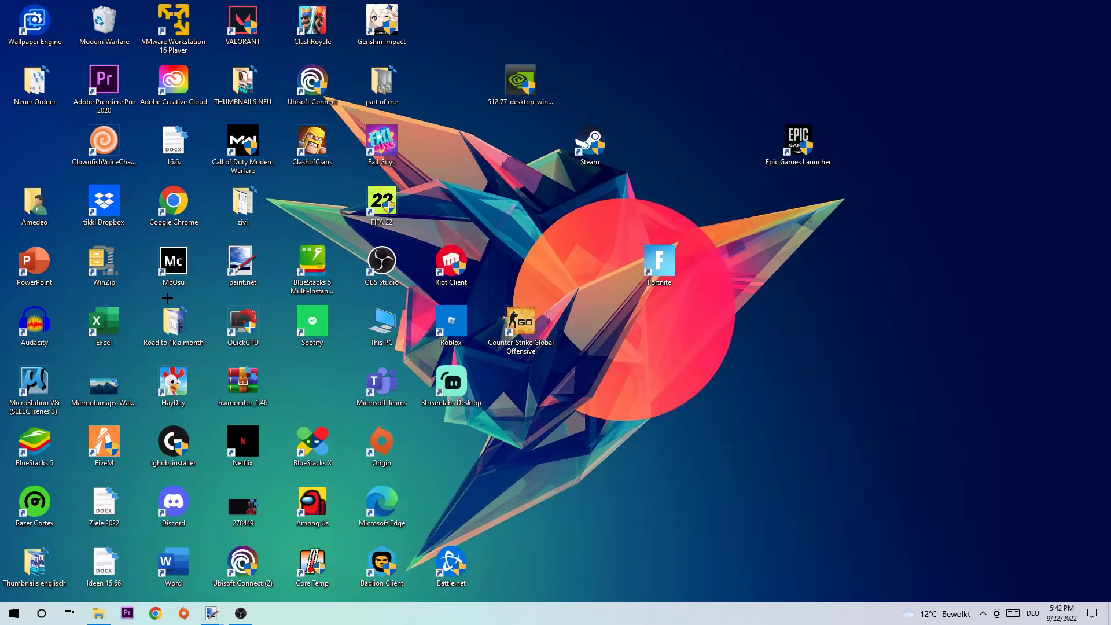
Bring the Windows Defender Firewall window forward showing the network overview with firewall on.
left_click(267, 613)
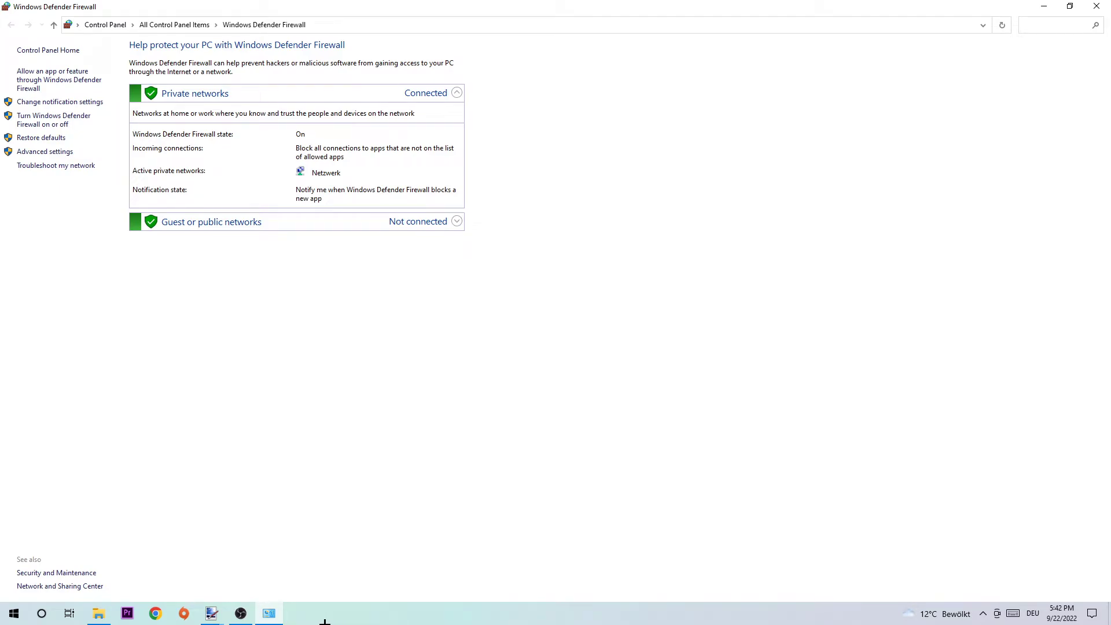
mouse_move(3, 245)
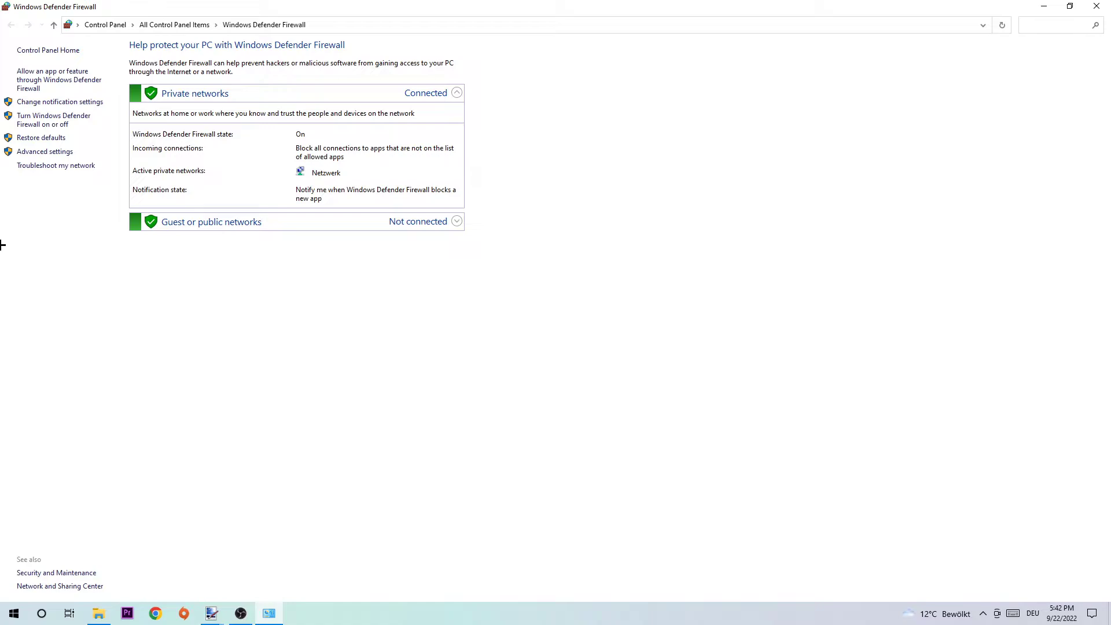
mouse_move(53, 80)
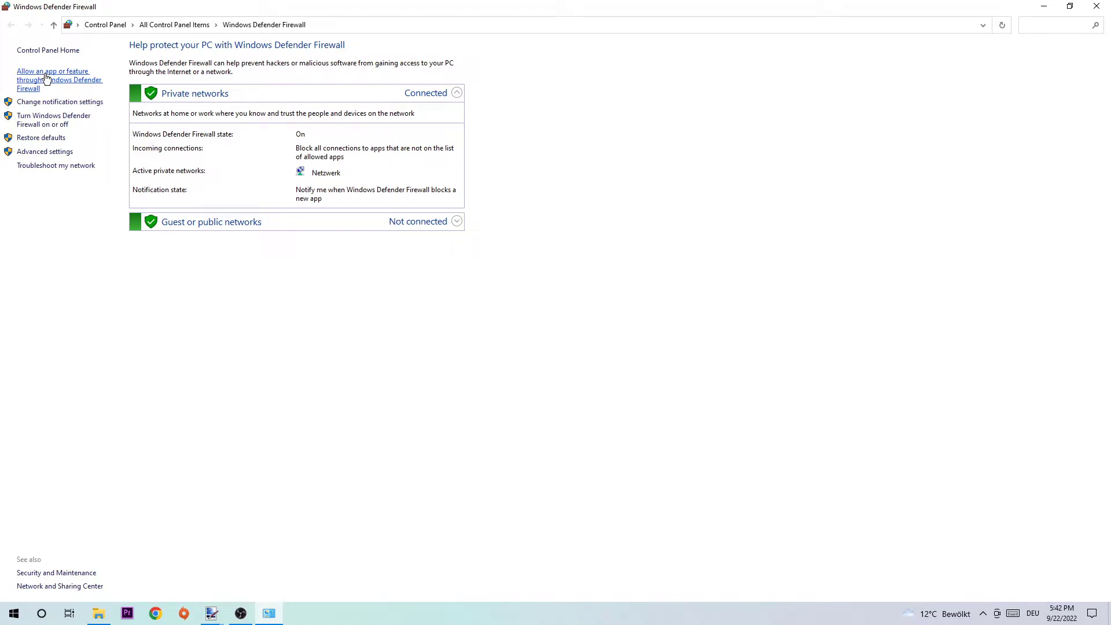
Show the allowed apps list, enable Change settings, and begin 'Allow another app...' to reach Add an app.
left_click(52, 80)
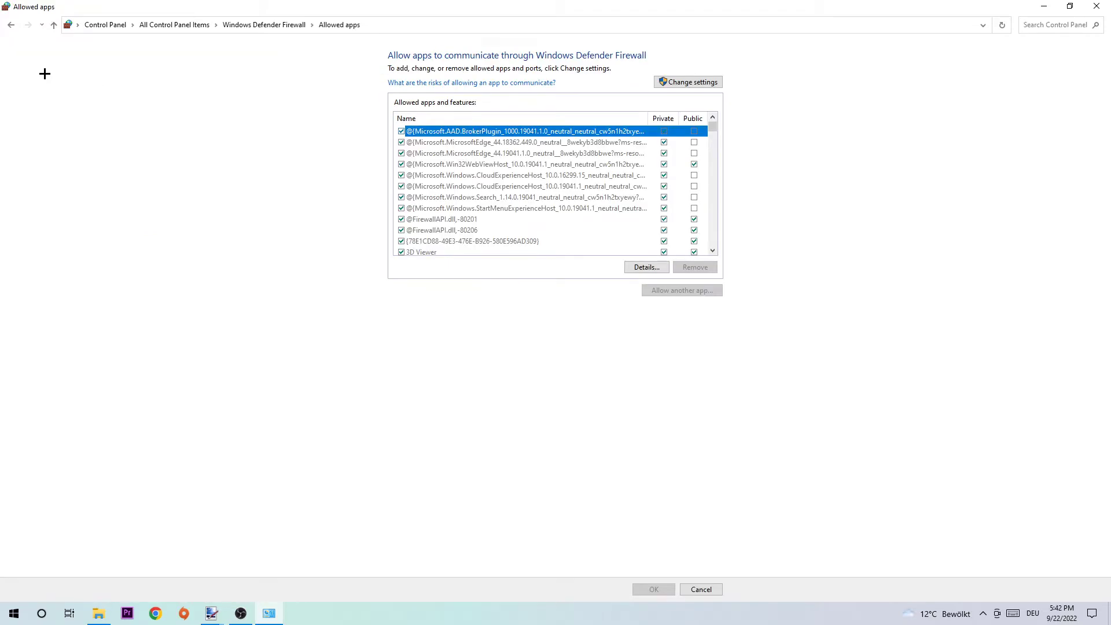
left_click(686, 81)
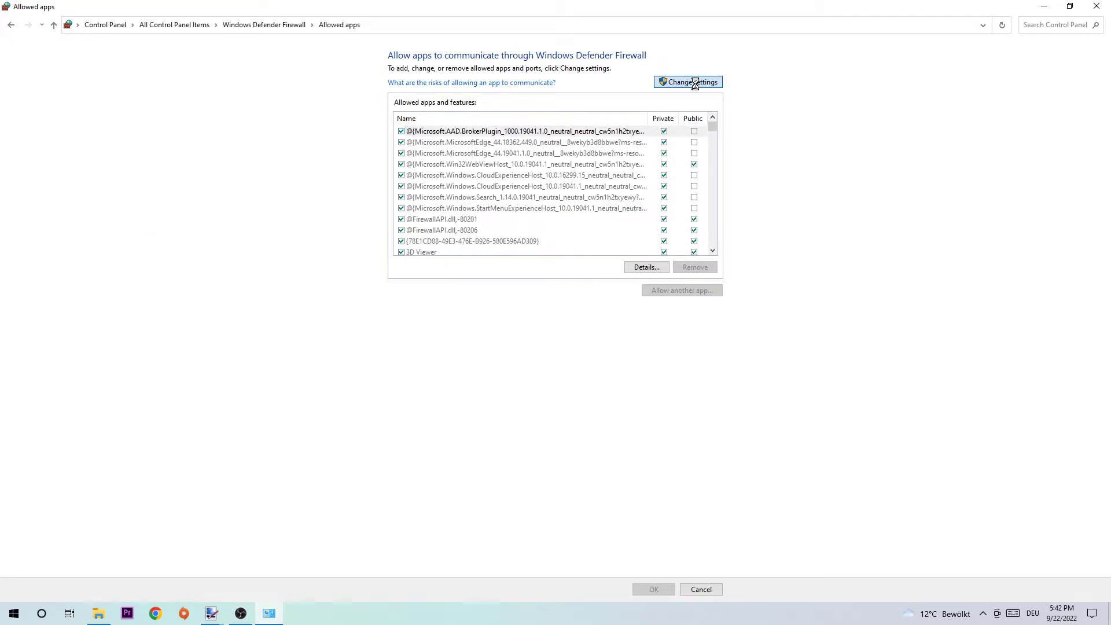
left_click(687, 81)
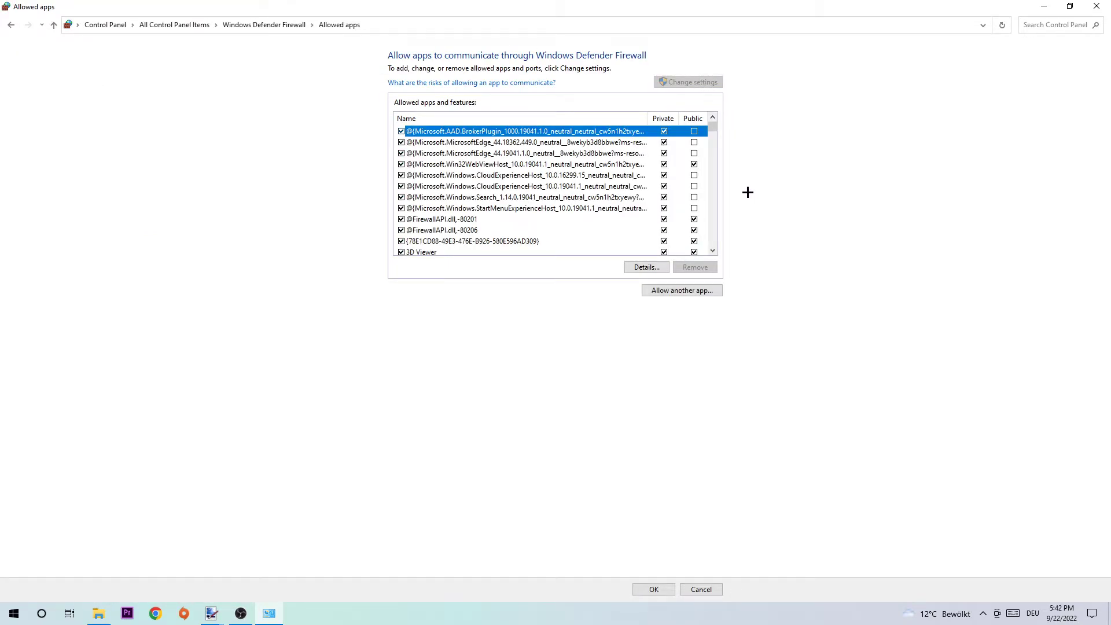
left_click(680, 289)
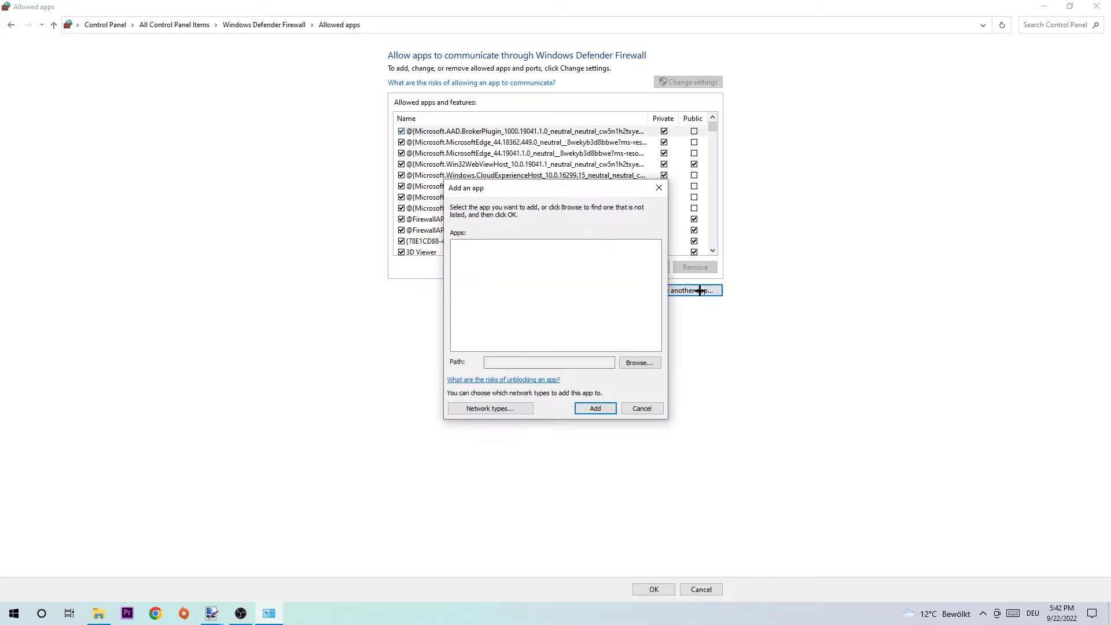
left_click(639, 362)
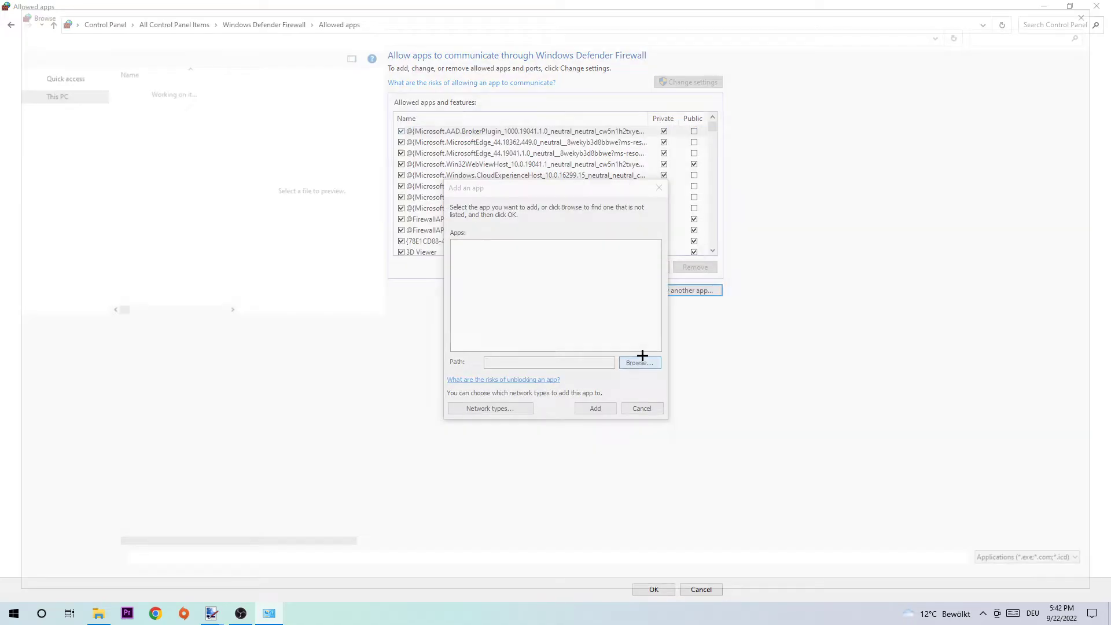
left_click(638, 363)
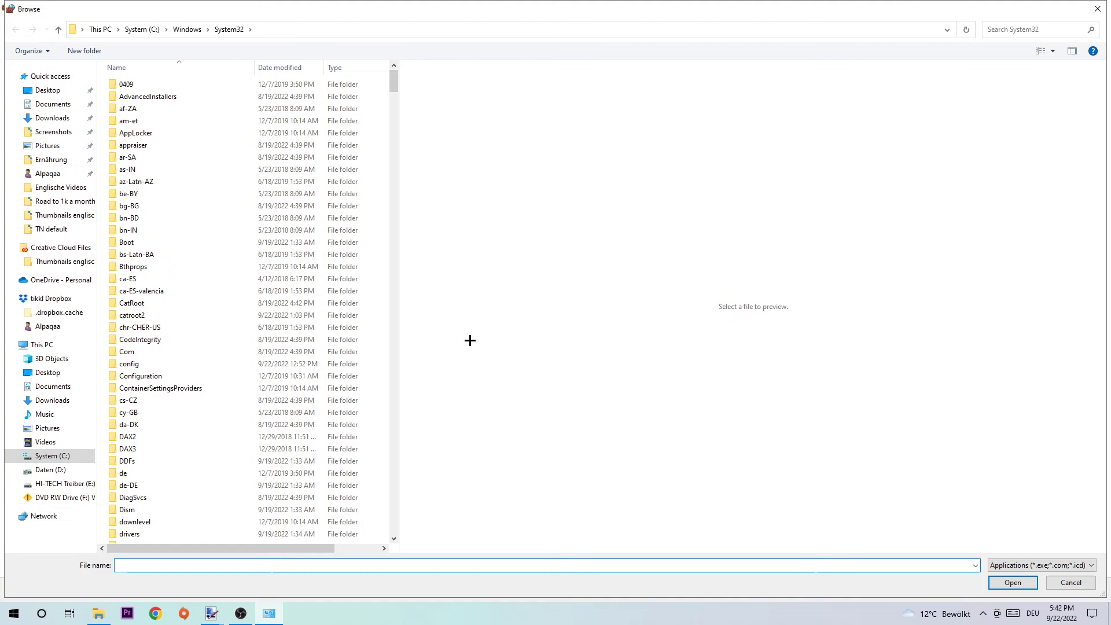
left_click(127, 449)
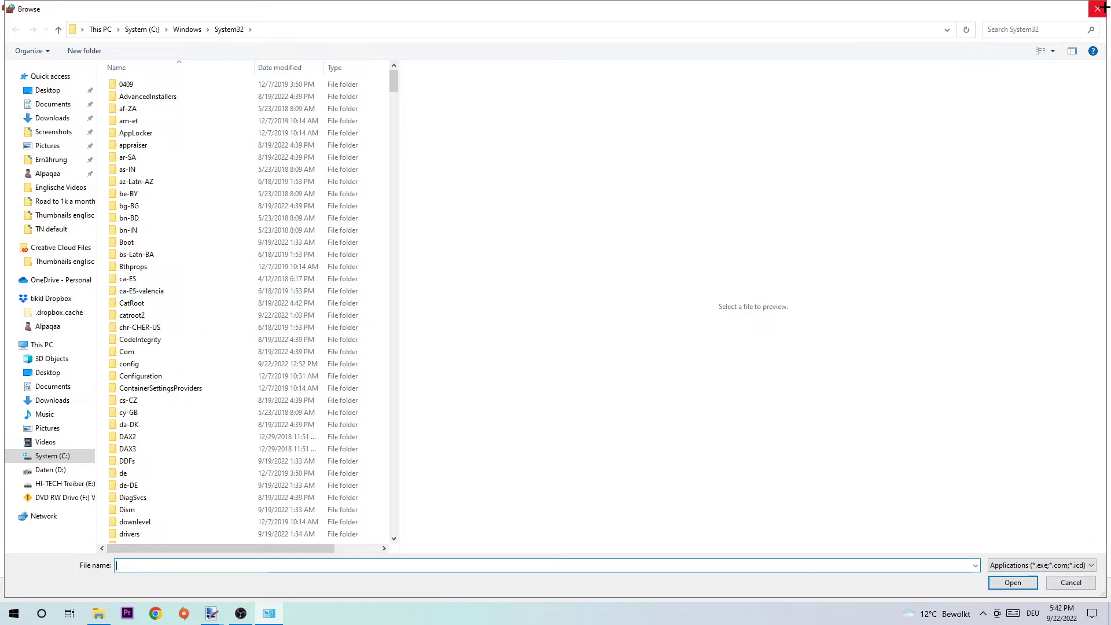
left_click(1069, 582)
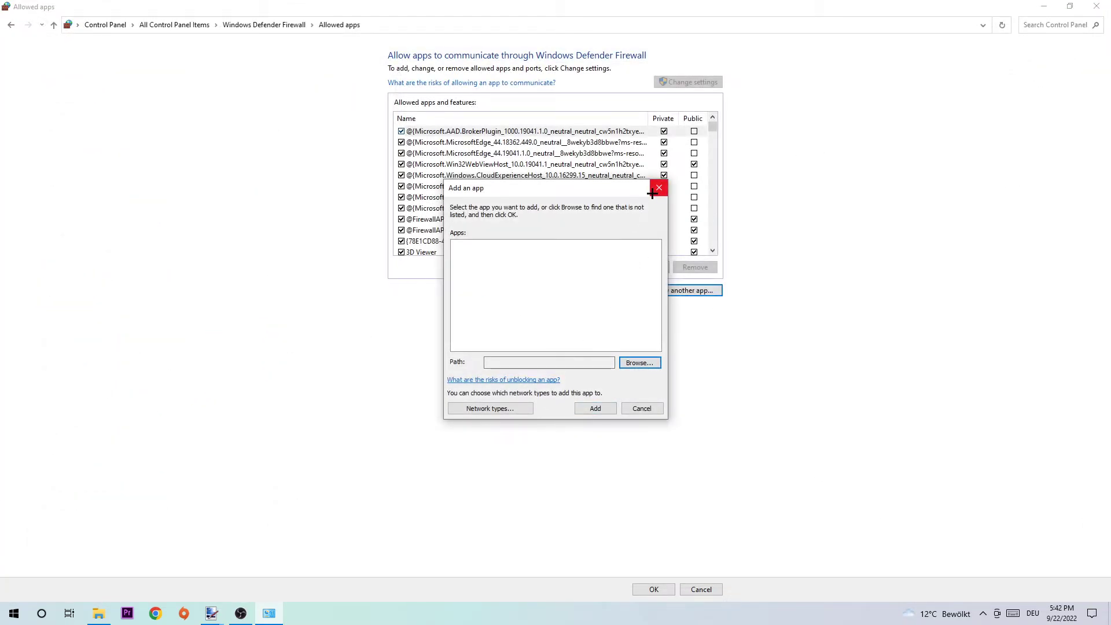